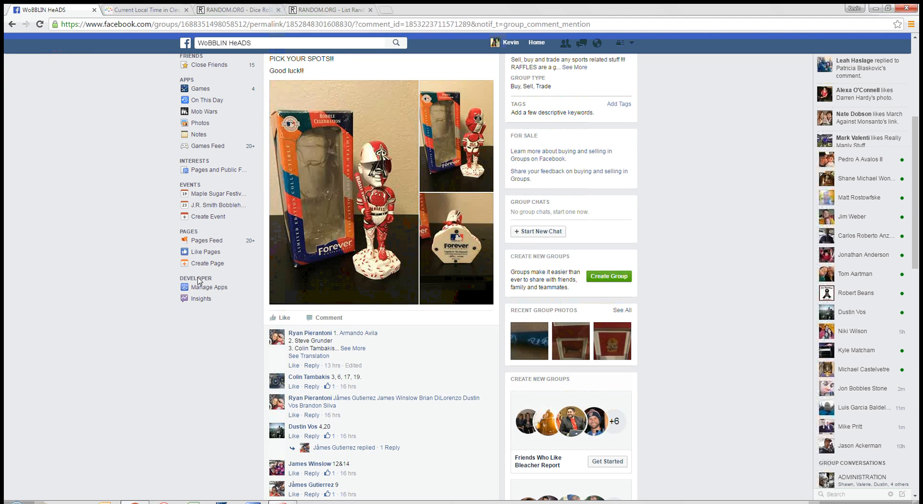
Check Cleveland's current local time on timeanddate.com, then review the raffle post and the 22-spot list.
scroll(up, 3)
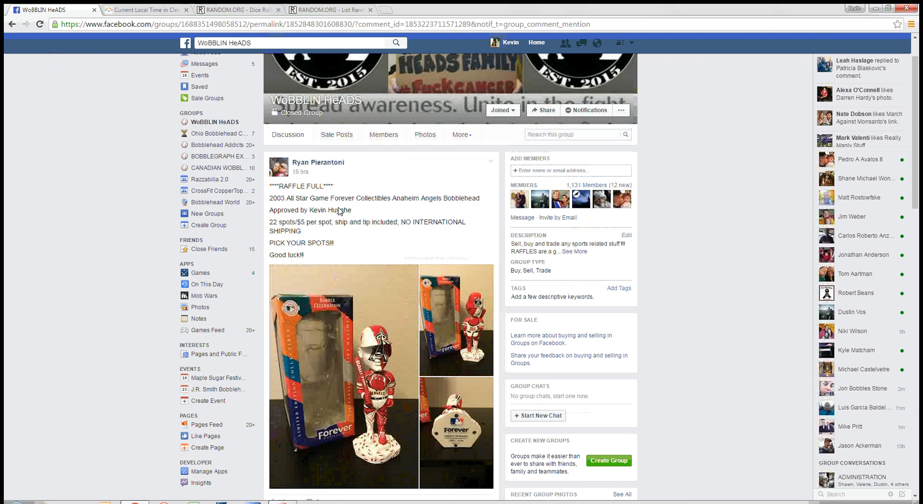
mouse_move(362, 251)
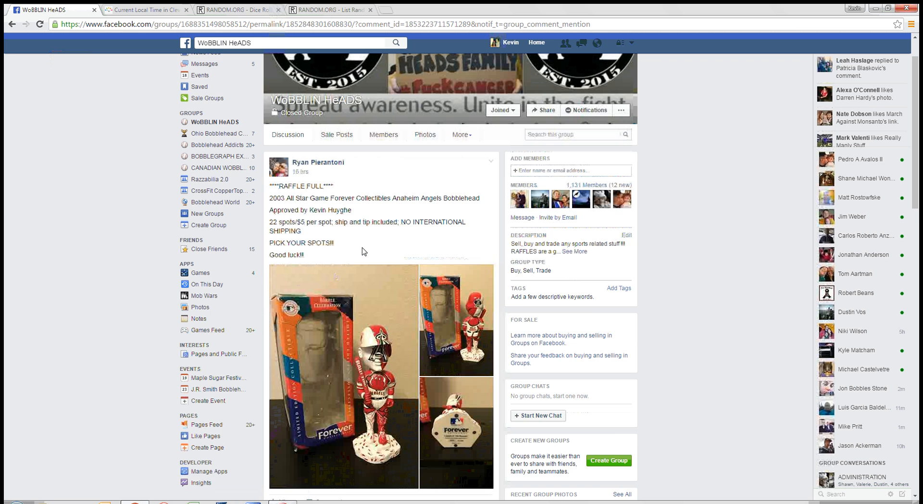
scroll(down, 3)
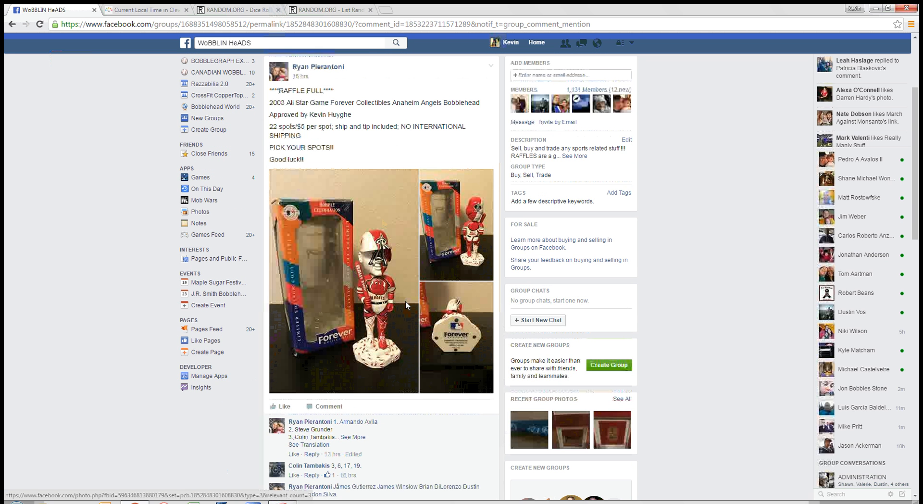
mouse_move(174, 301)
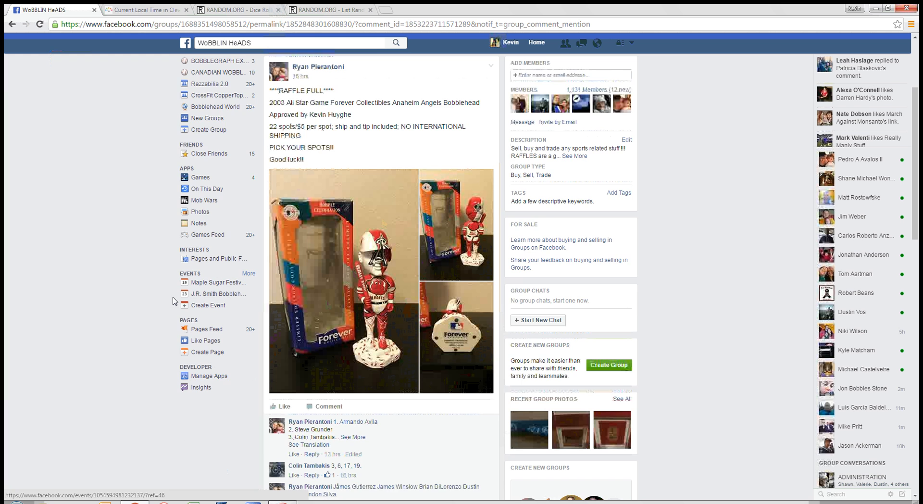
scroll(down, 3)
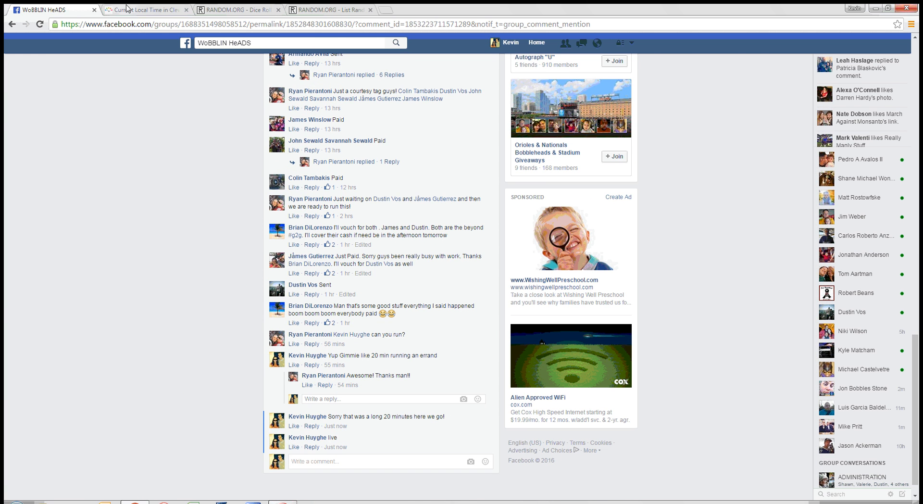
click(144, 10)
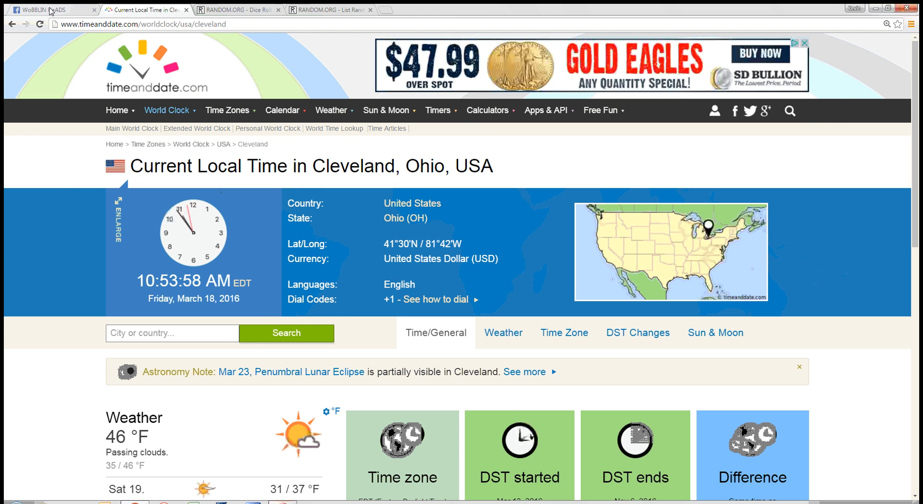
click(44, 9)
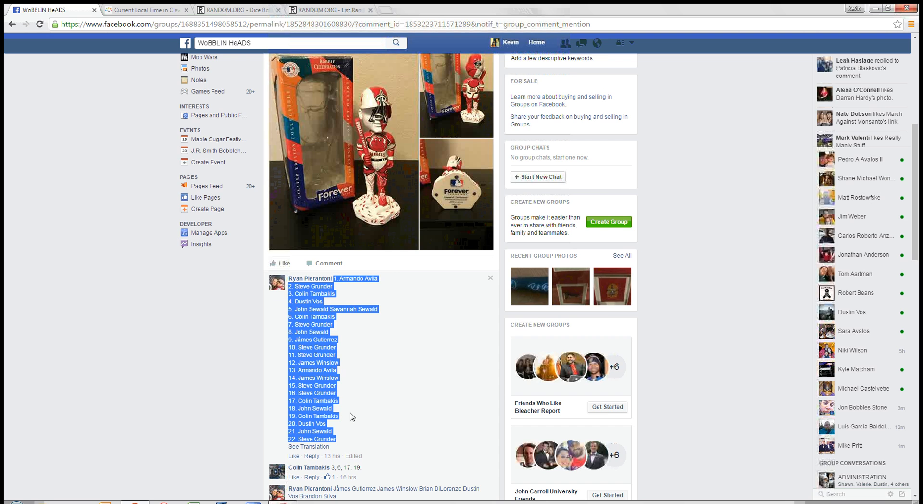
click(321, 9)
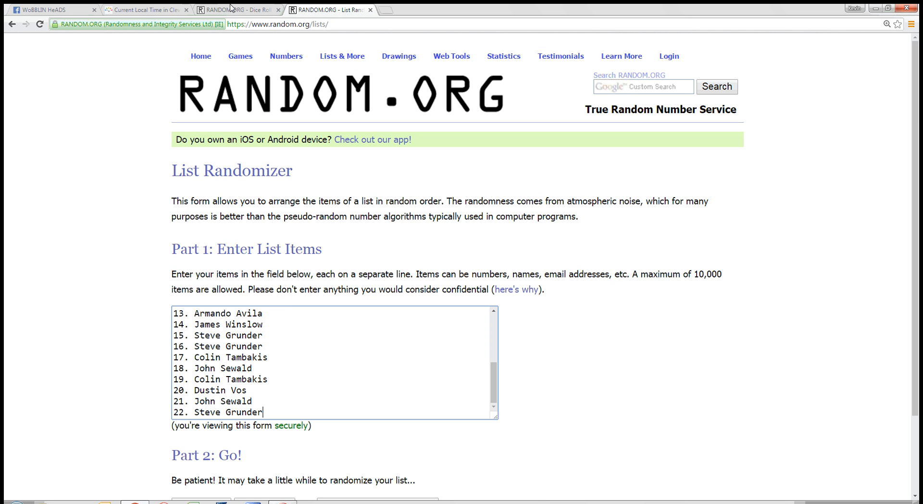
Roll two virtual dice in the Dice Roller, getting 6 and 5.
click(236, 10)
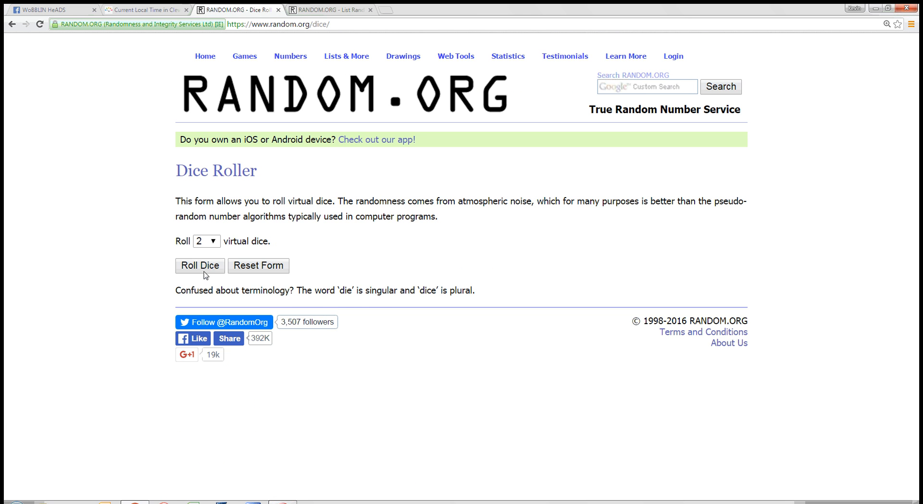
click(200, 265)
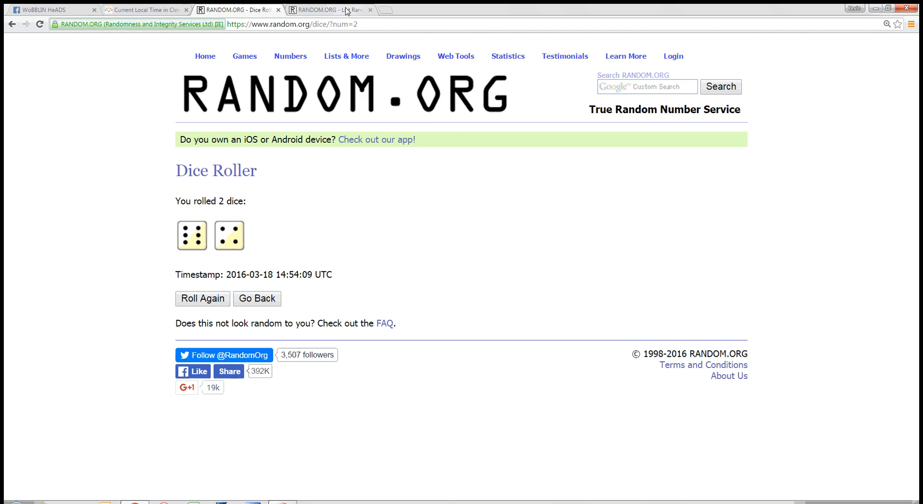
Randomize the 22-entry spot list repeatedly until the page reports 9 times.
click(326, 10)
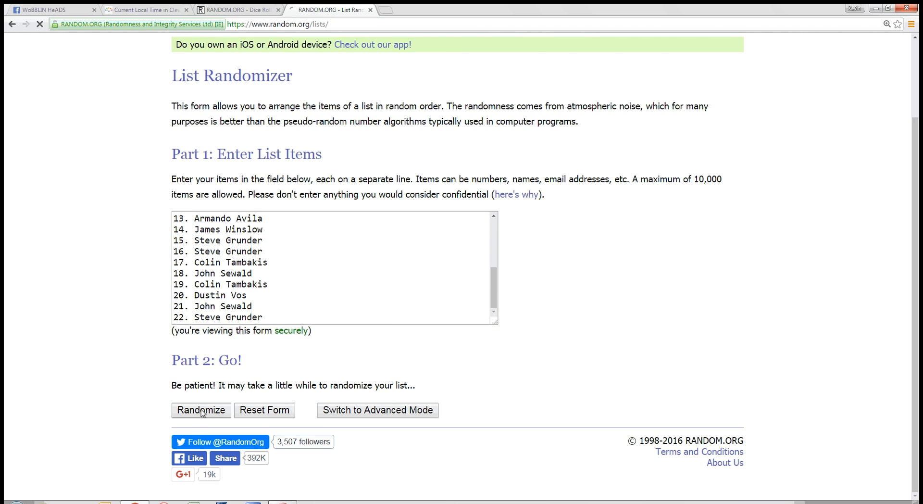
click(200, 411)
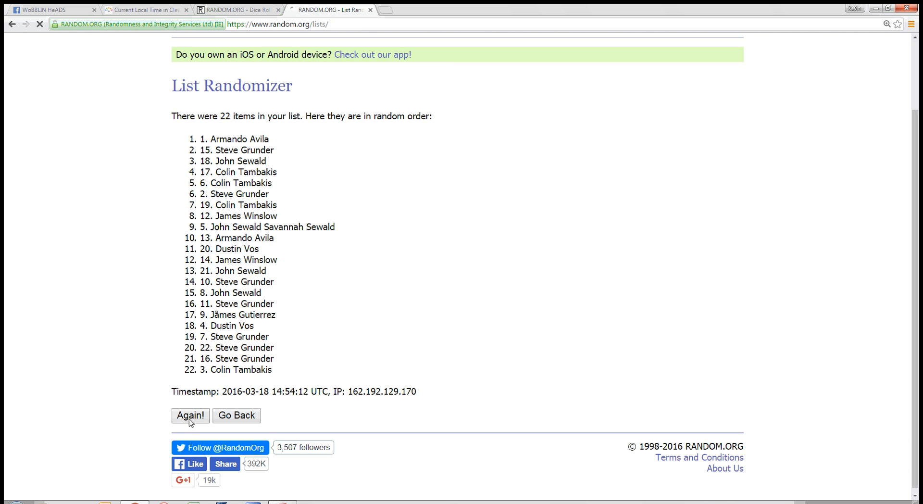
click(190, 415)
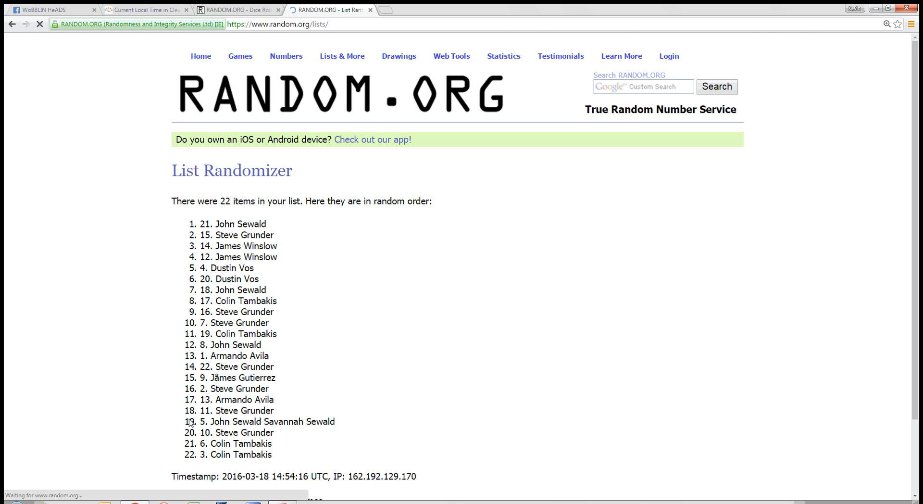
click(190, 415)
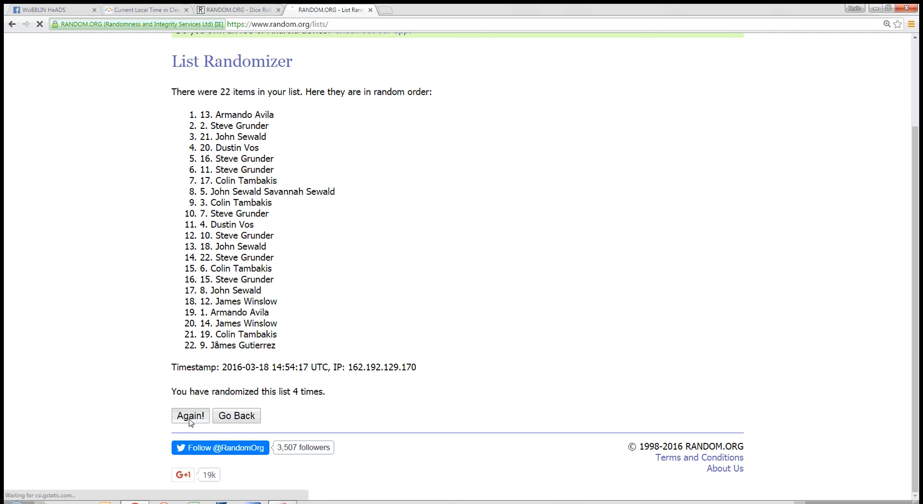
click(189, 416)
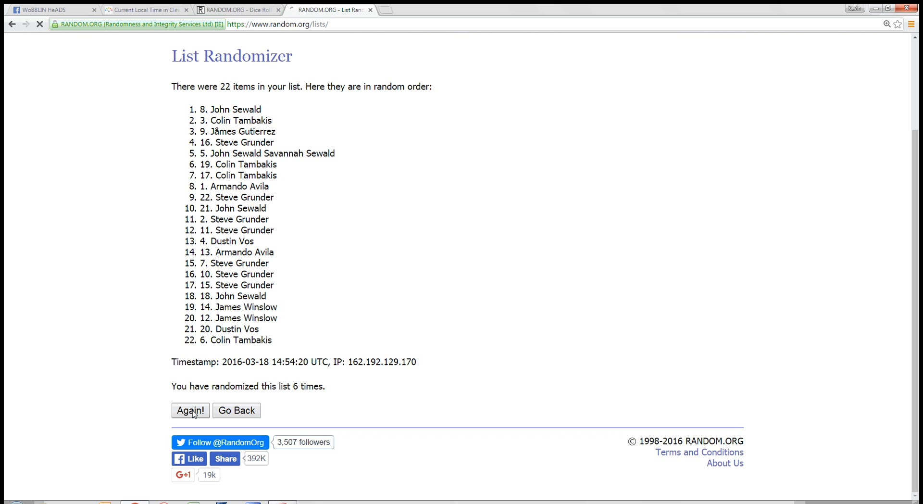
click(190, 411)
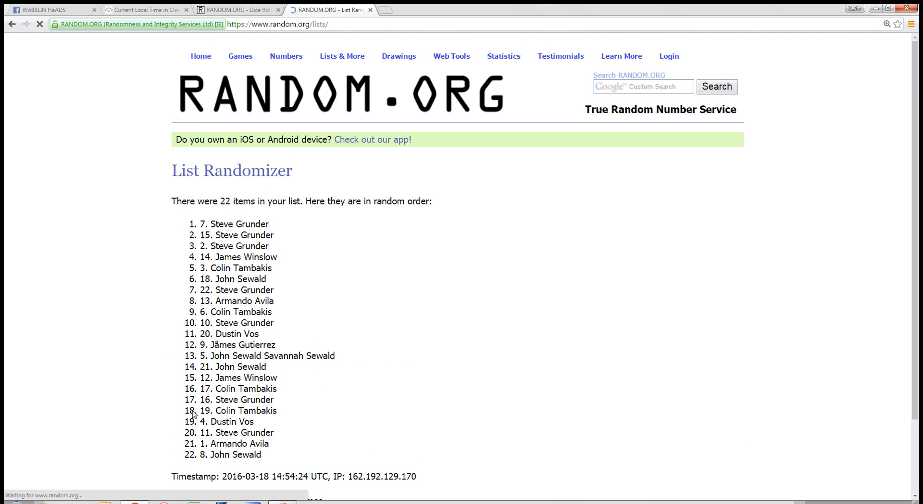
click(190, 415)
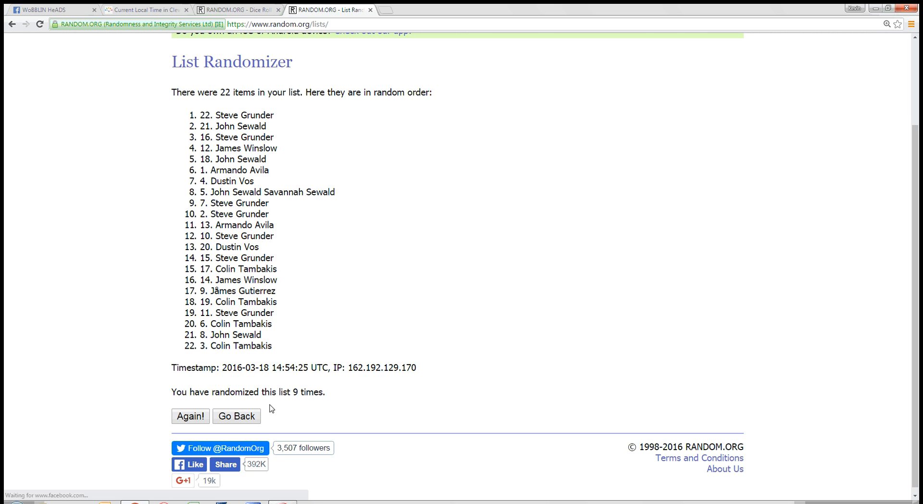
click(238, 9)
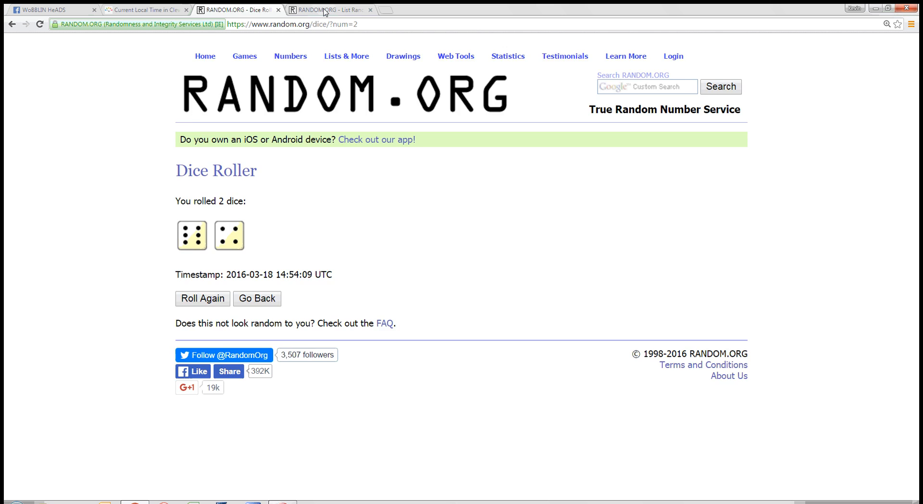
click(330, 10)
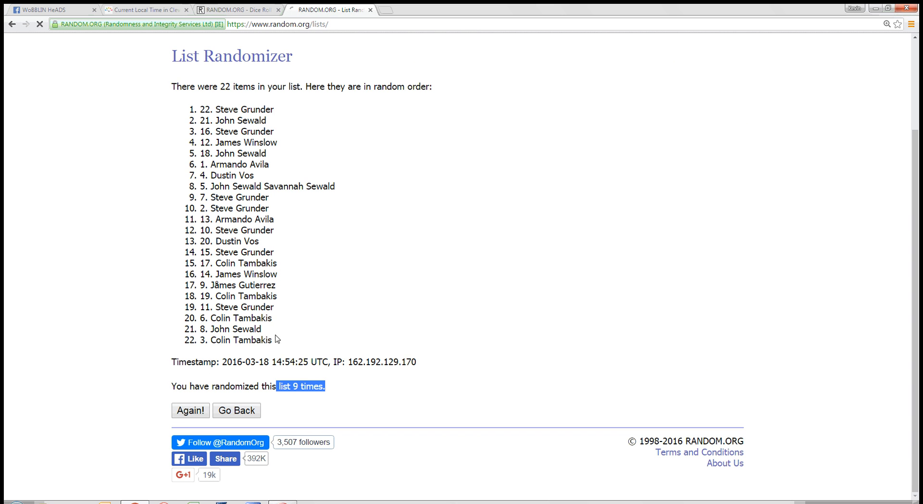
click(190, 410)
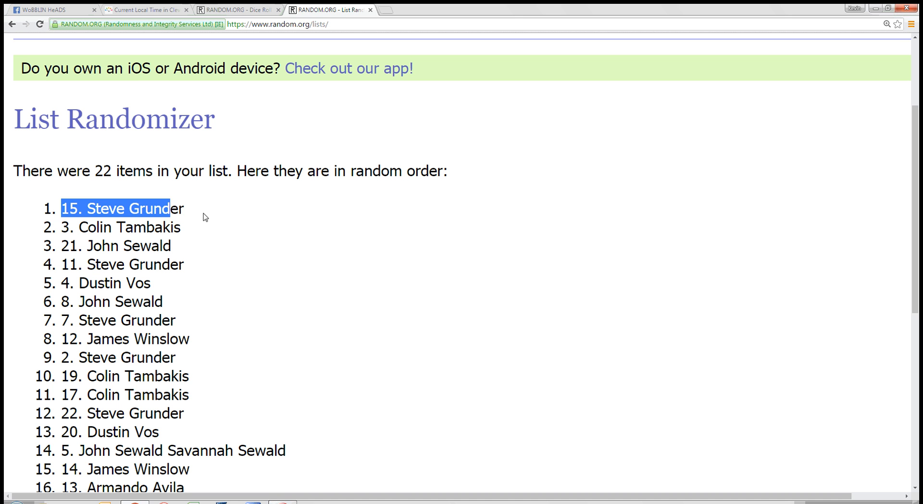
scroll(down, 3)
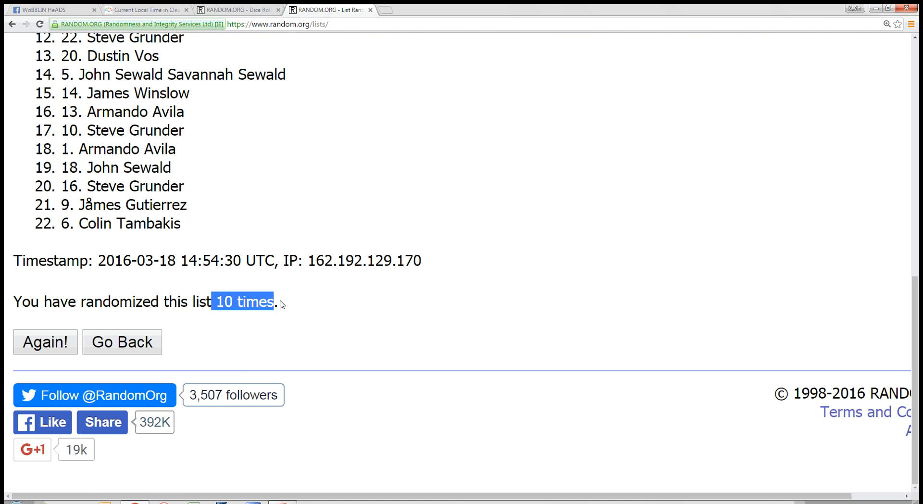
Review the dice roll and Cleveland time once more, then return to the Facebook raffle thread.
click(238, 10)
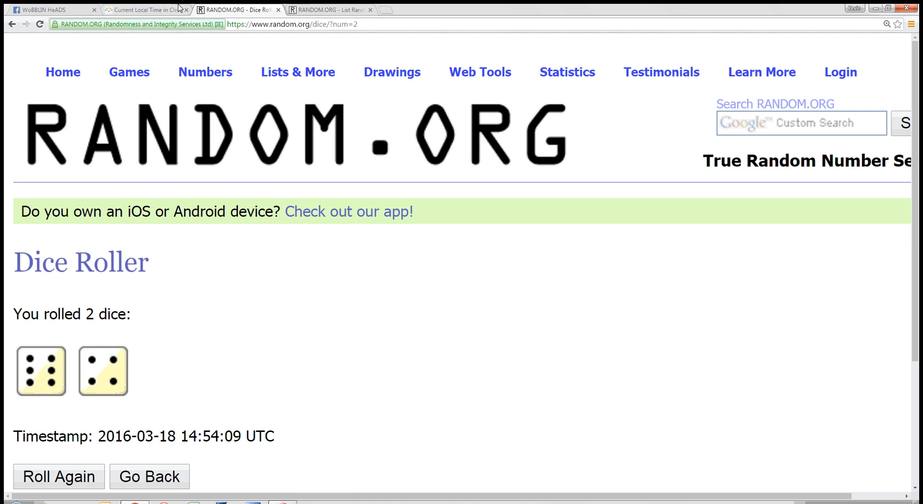
click(145, 9)
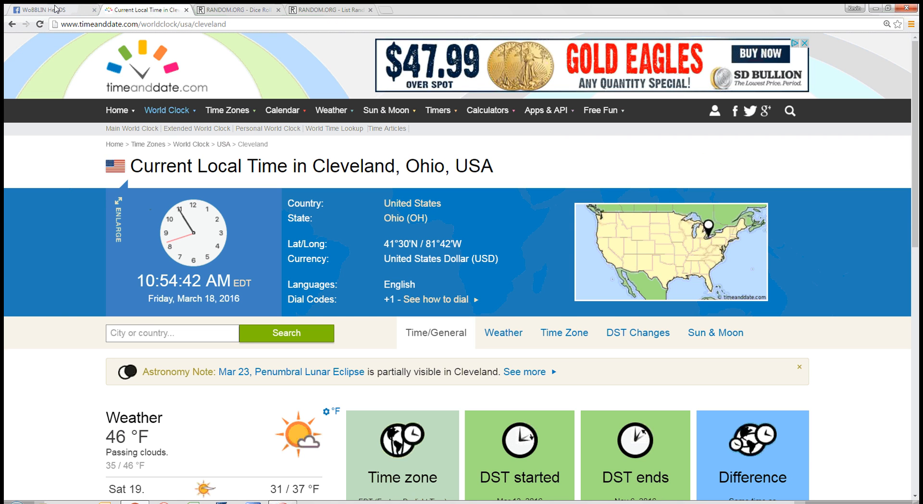
click(53, 9)
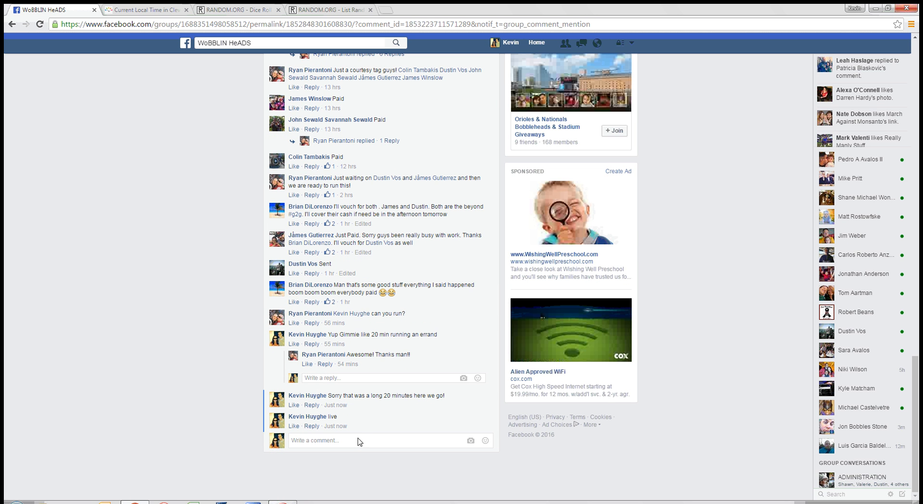